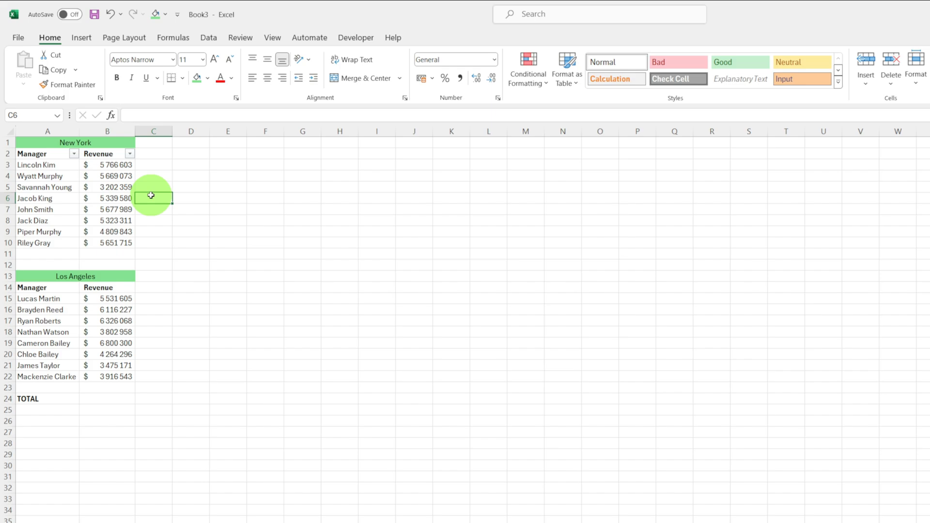
mouse_move(125, 145)
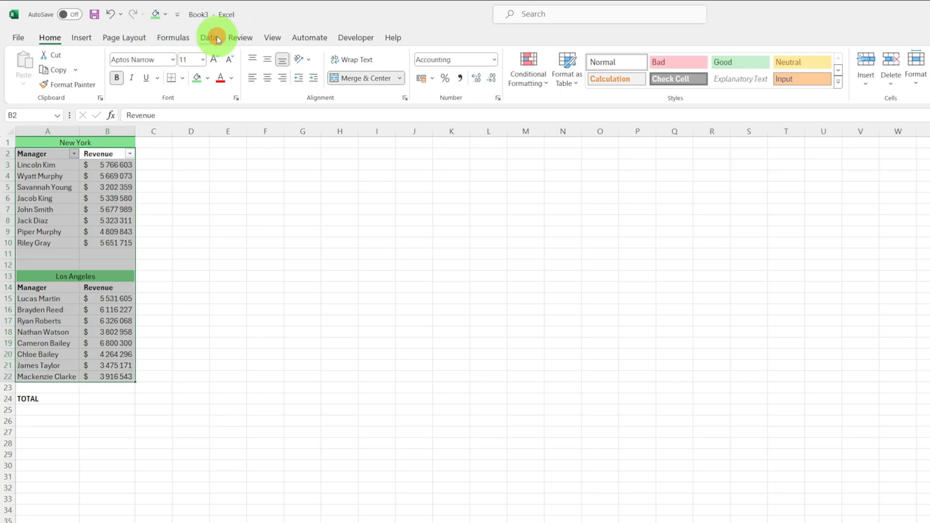
Show the Data ribbon's sorting and filtering tools for the selected tables
click(207, 37)
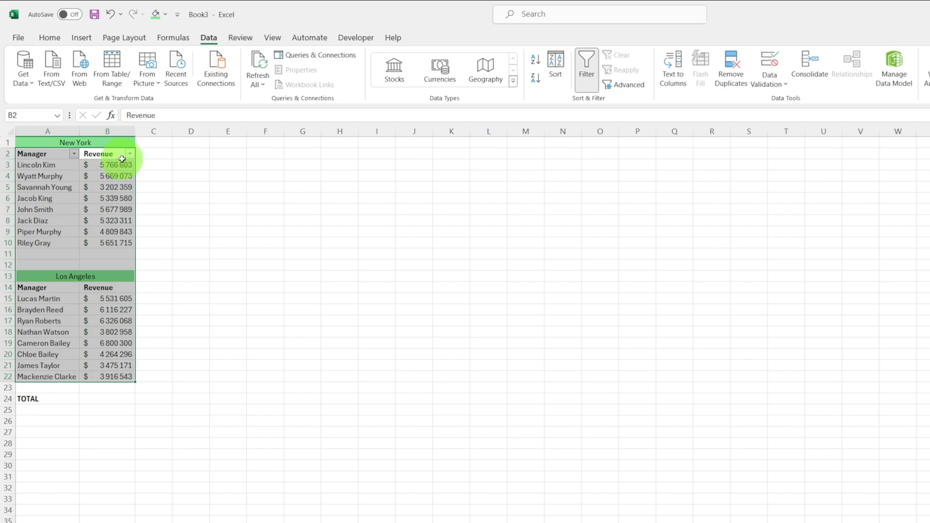
click(129, 153)
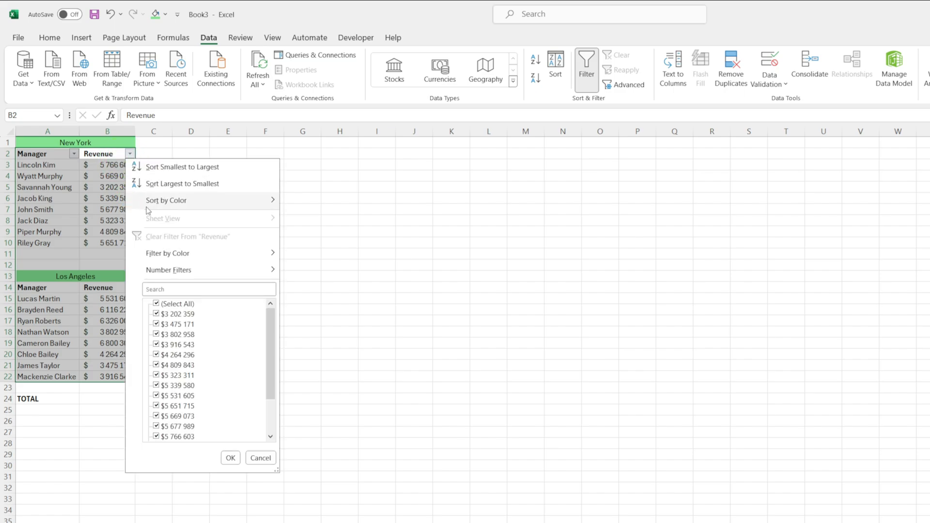
mouse_move(166, 200)
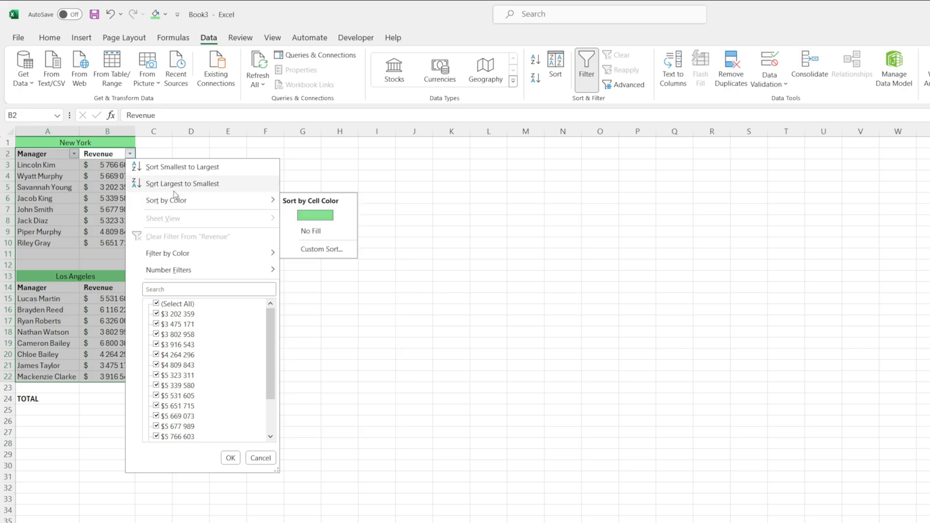
click(182, 184)
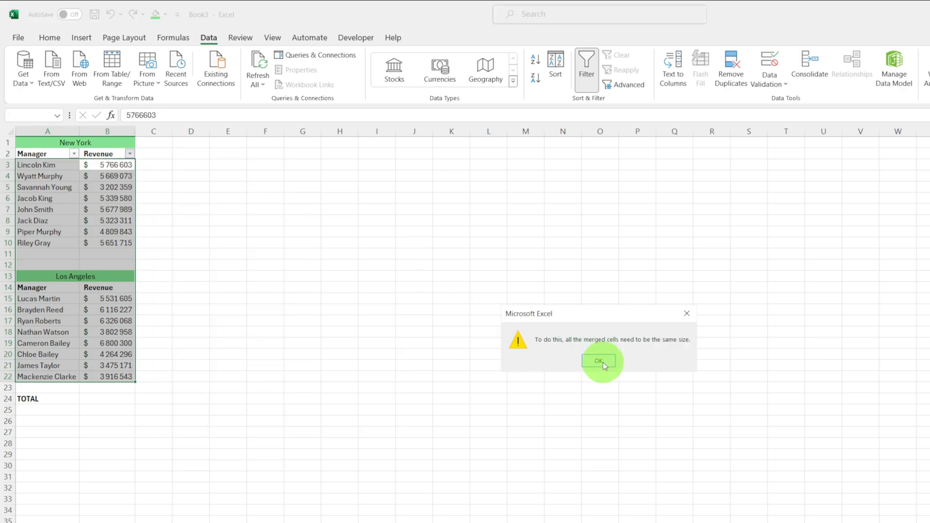
click(598, 360)
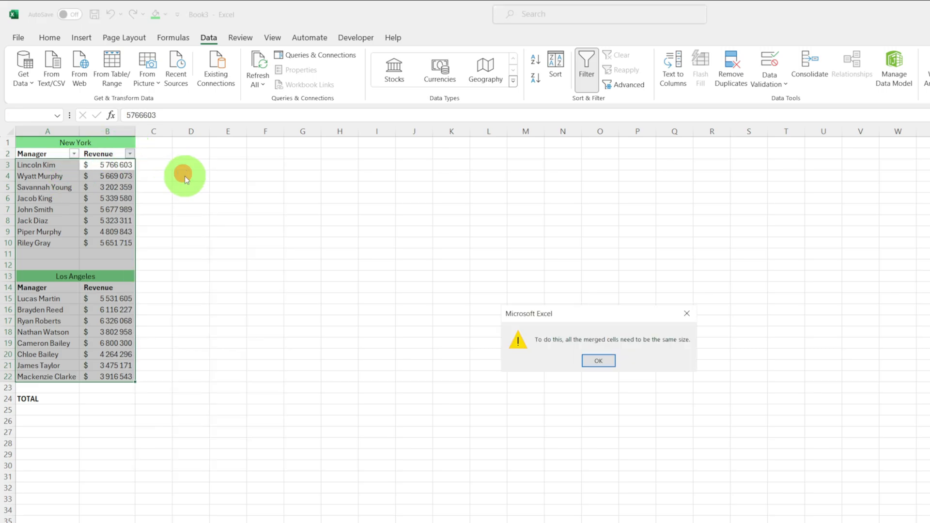
click(599, 360)
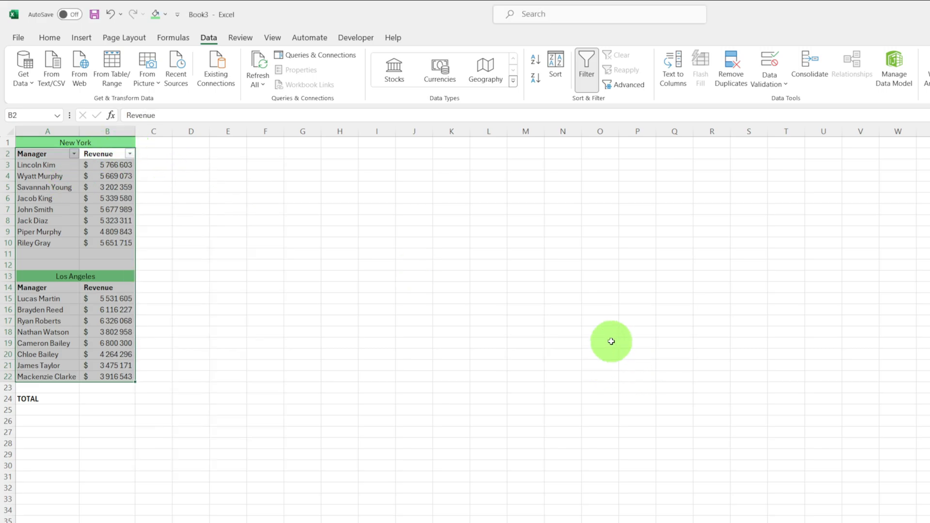
mouse_move(176, 247)
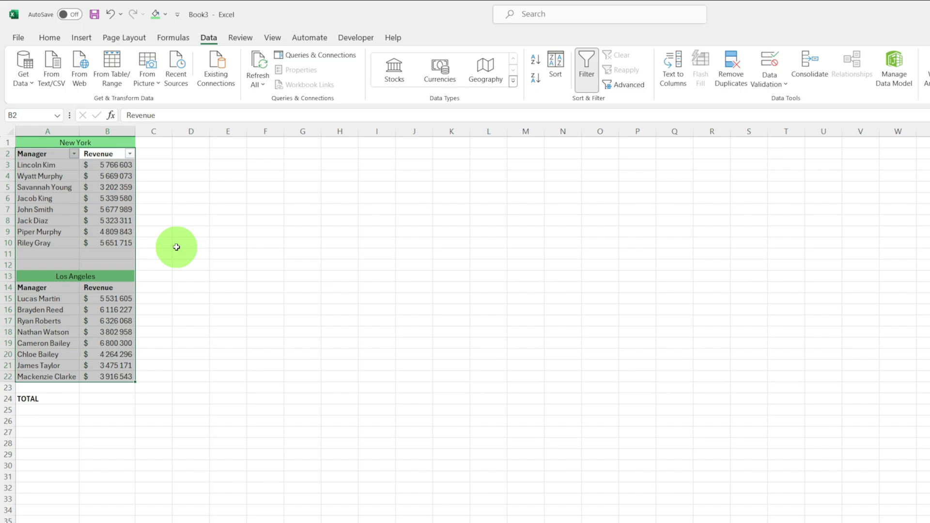
click(106, 399)
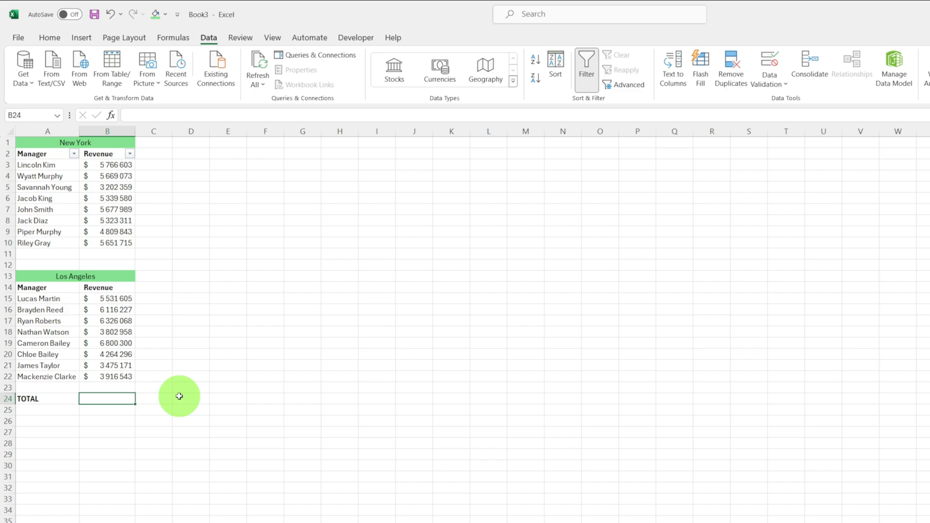
text(=)
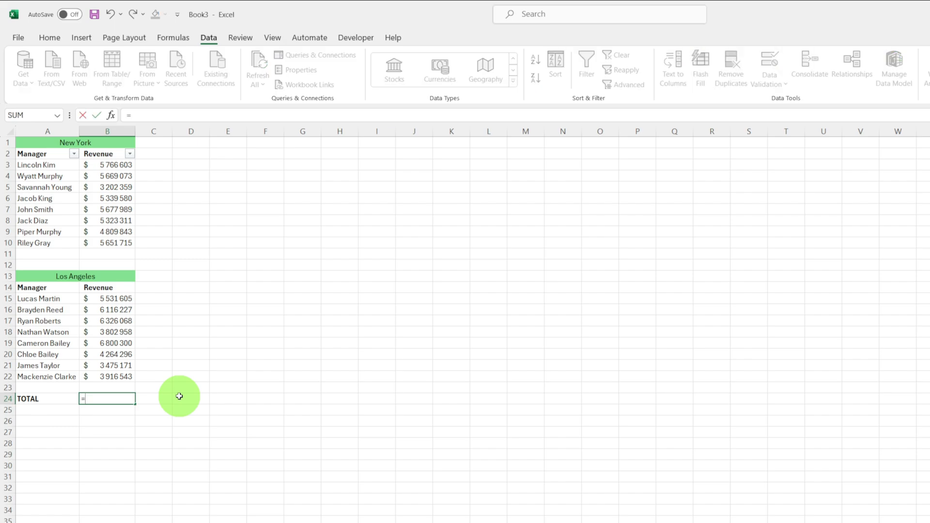
text(sum(B3:B7)
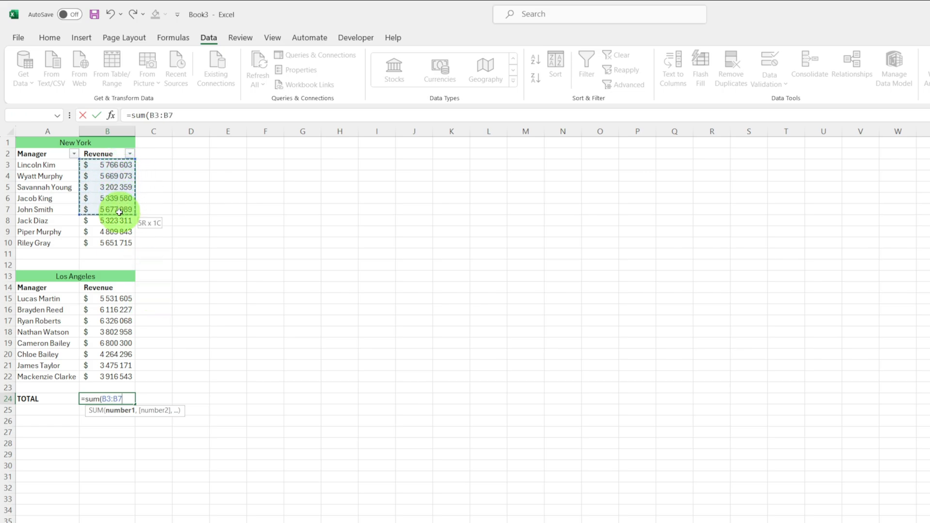
drag(117, 210, 115, 266)
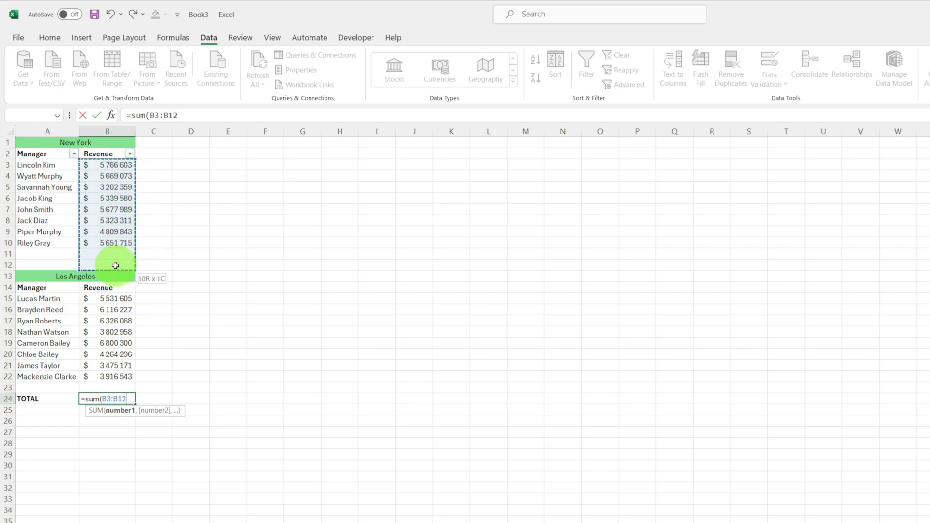
drag(115, 265, 114, 287)
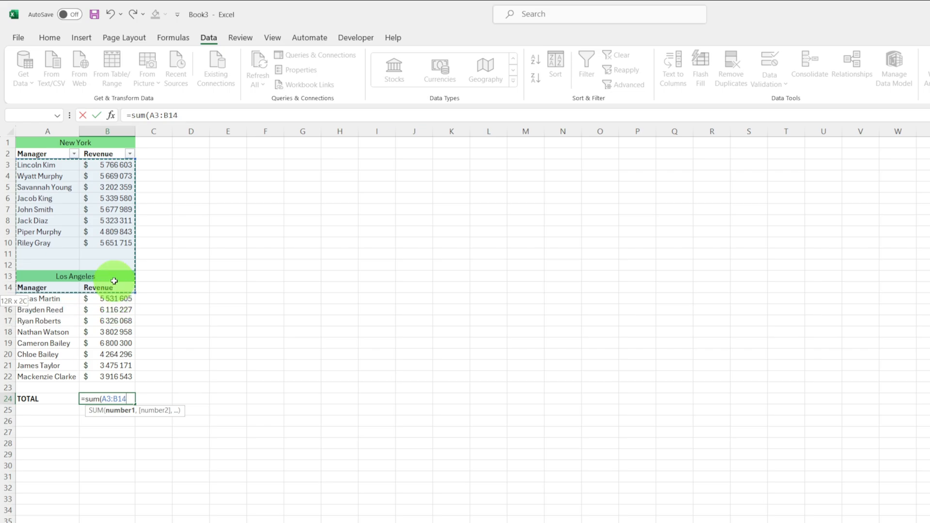
drag(114, 280, 111, 376)
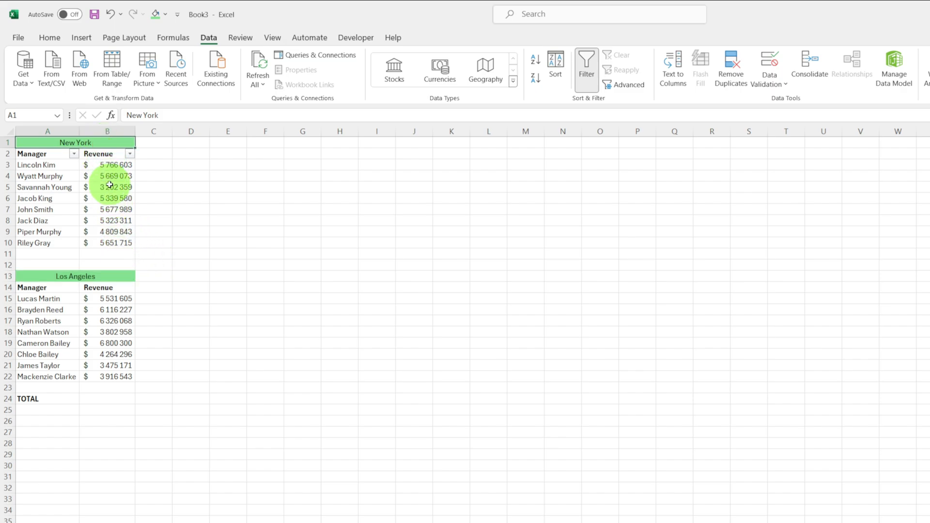
Unmerge the Los Angeles header and select it across A13:B13
click(75, 276)
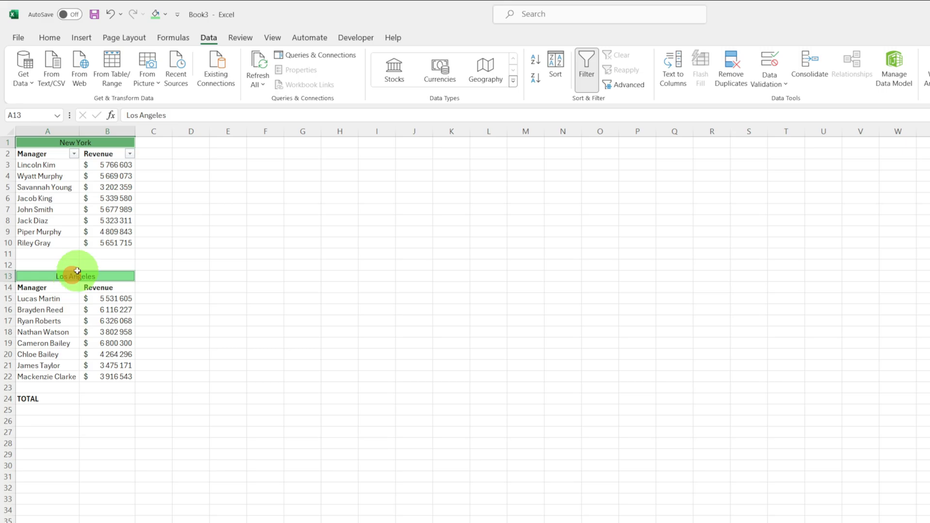
click(49, 37)
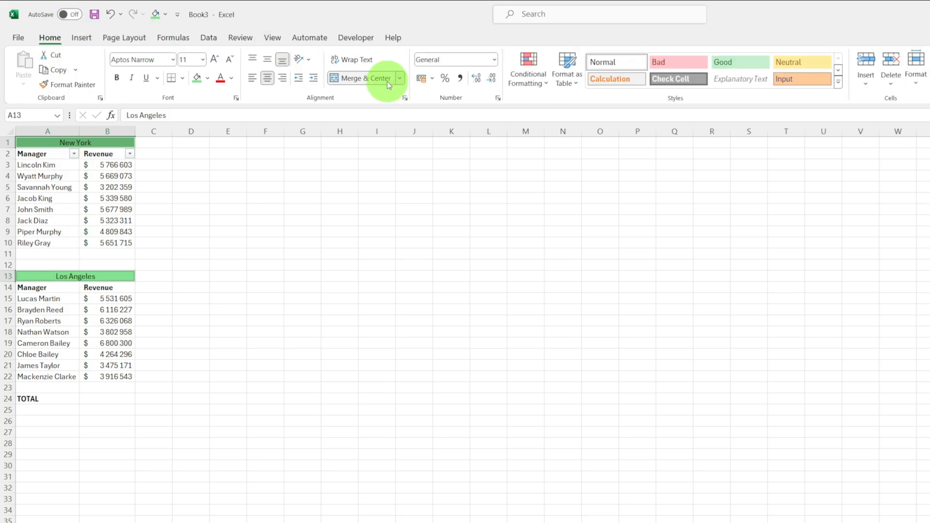
click(361, 78)
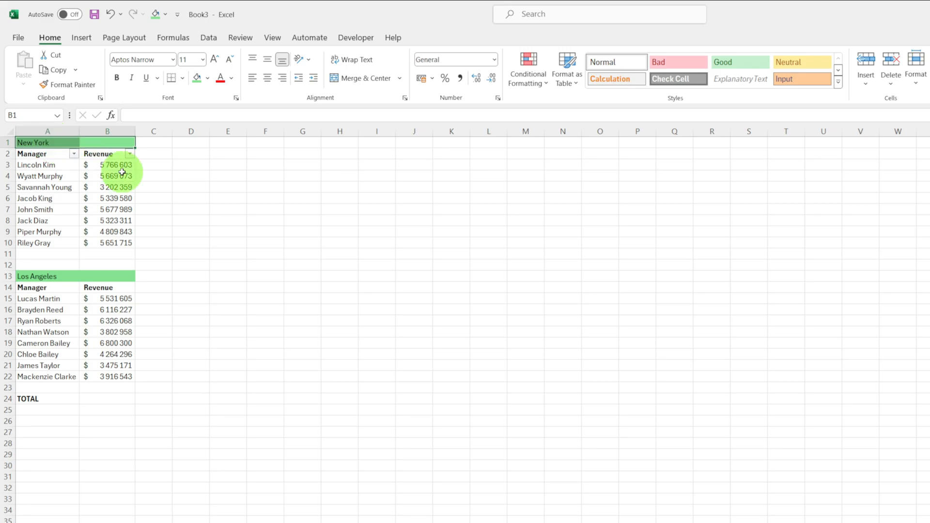
click(69, 276)
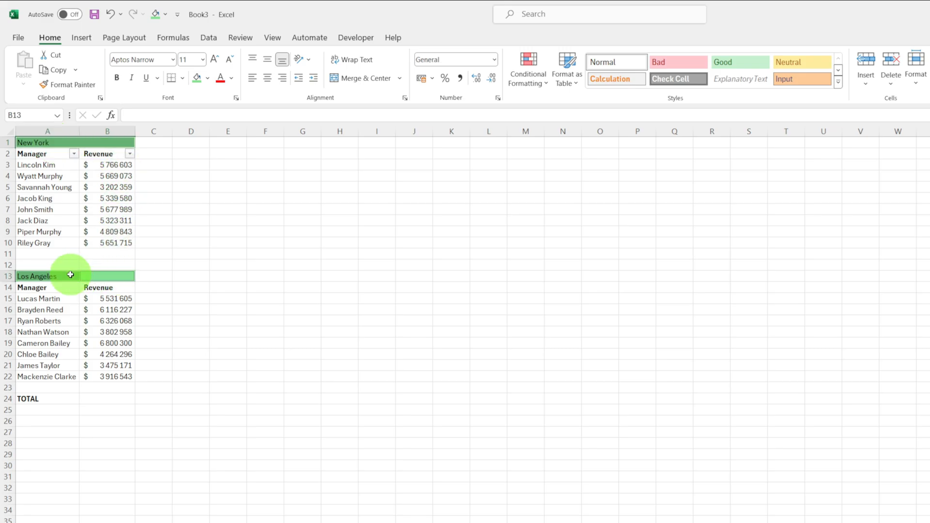
Set the Los Angeles header's horizontal alignment to Center Across Selection via Format Cells
right_click(70, 275)
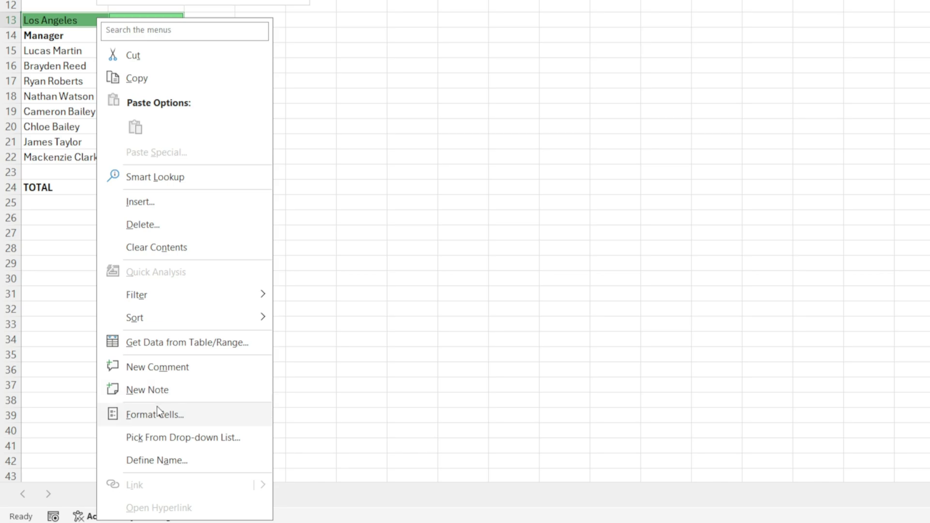
mouse_move(160, 416)
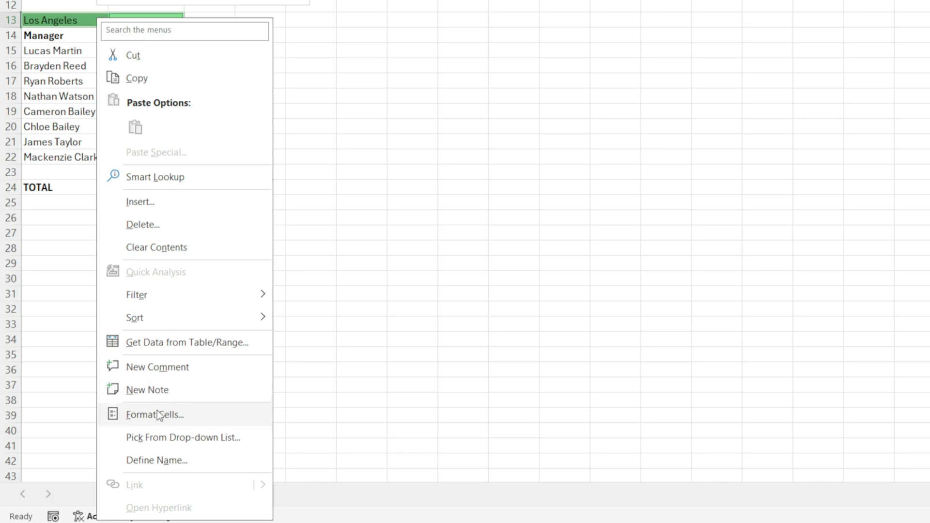
click(155, 414)
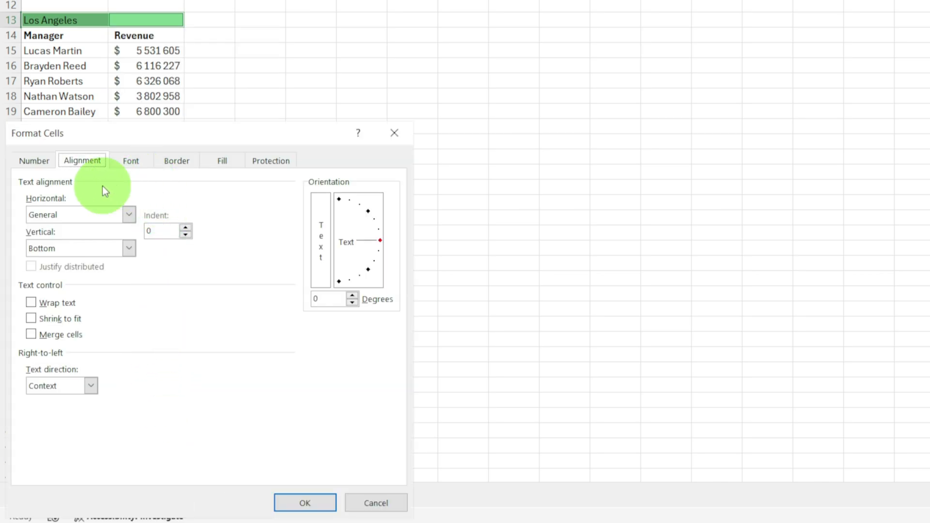
click(34, 161)
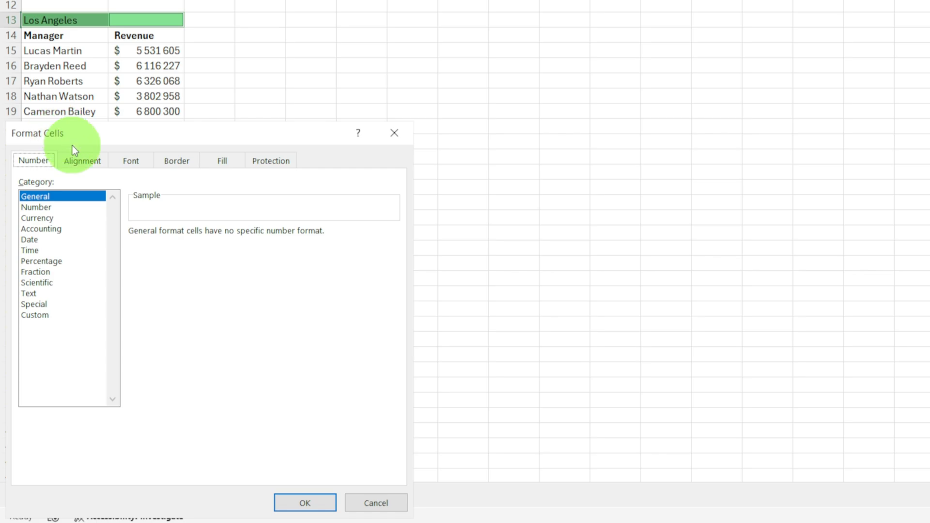
click(81, 161)
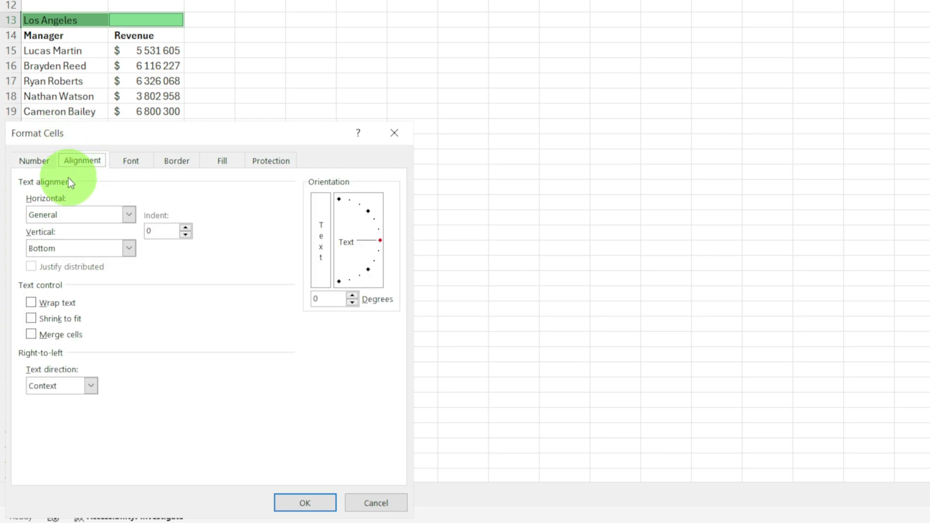
click(128, 214)
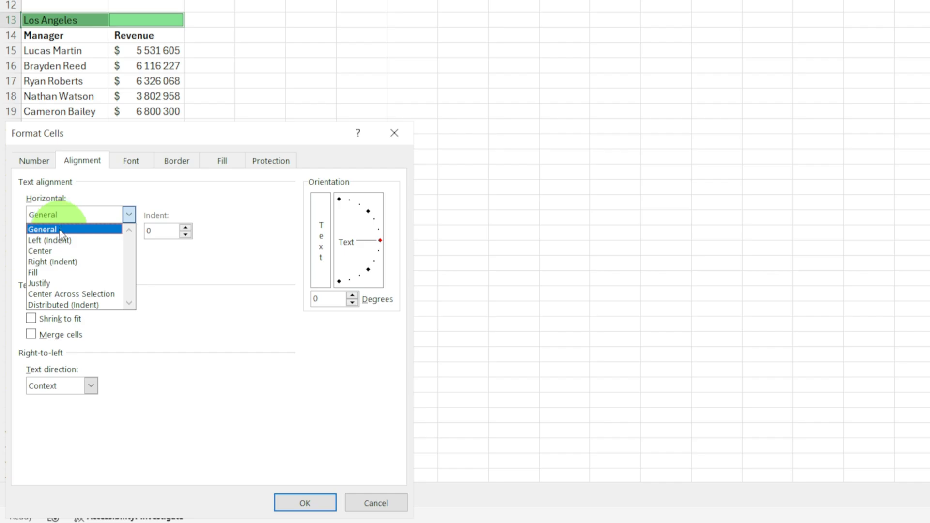
click(70, 294)
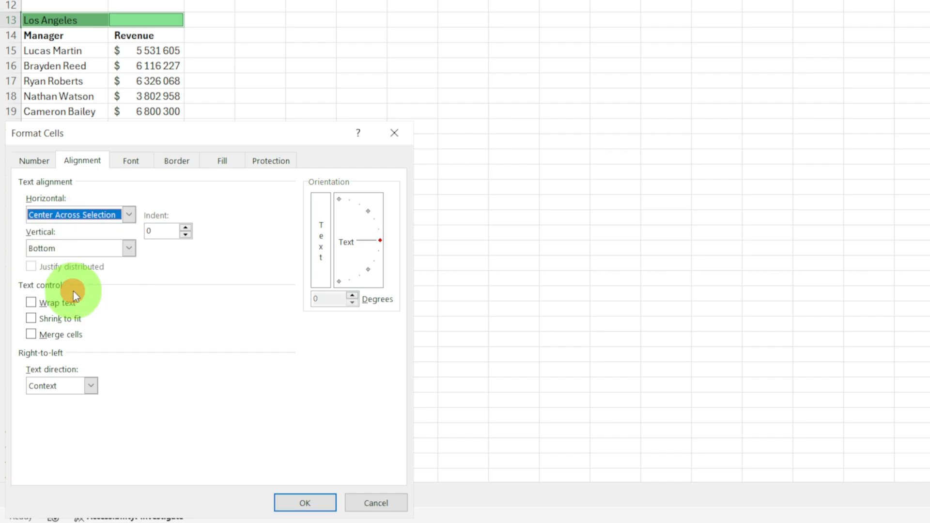
click(304, 503)
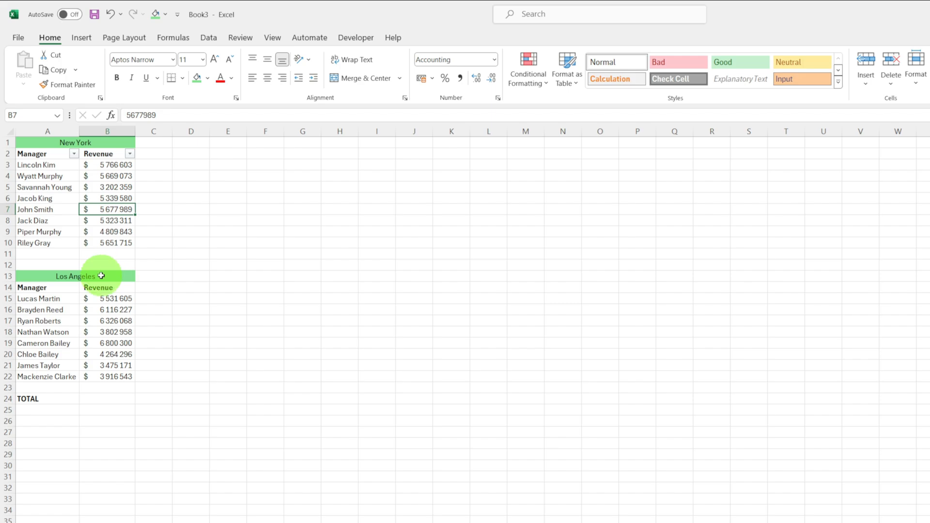
click(73, 142)
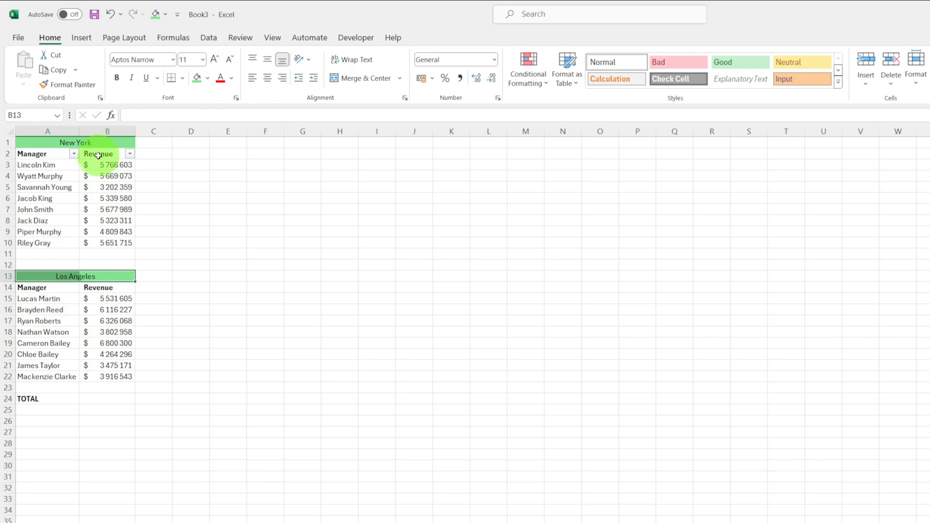
click(131, 153)
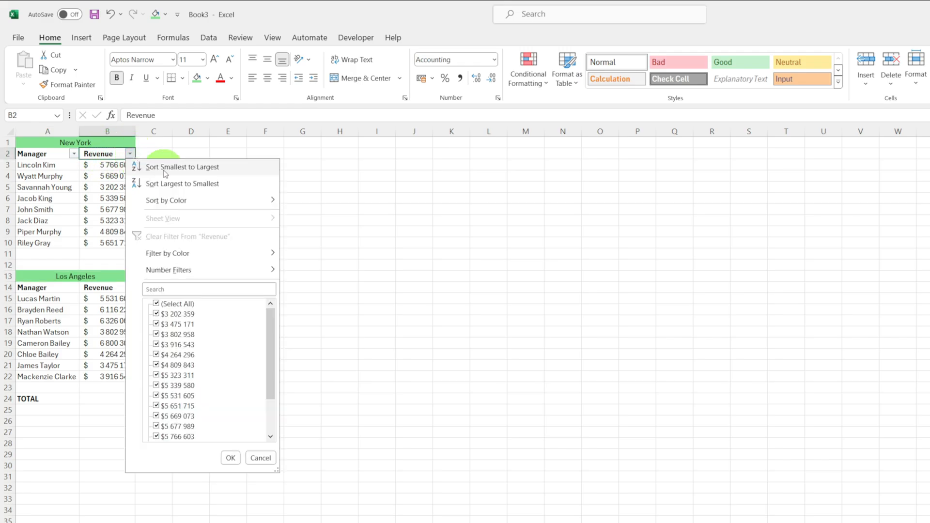
click(182, 166)
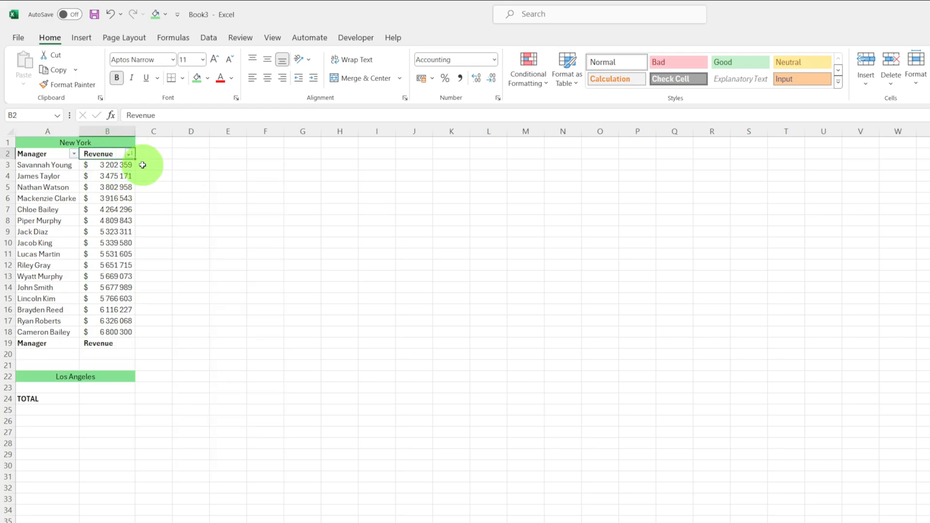
click(128, 153)
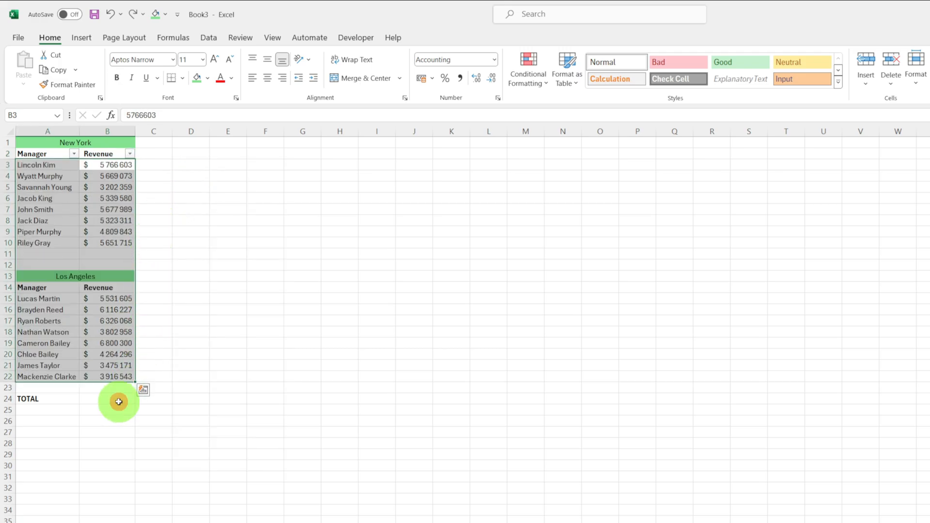
Enter =SUM over the revenue values B3:B22 in B24, totalling $81,673,641
text(=sum()
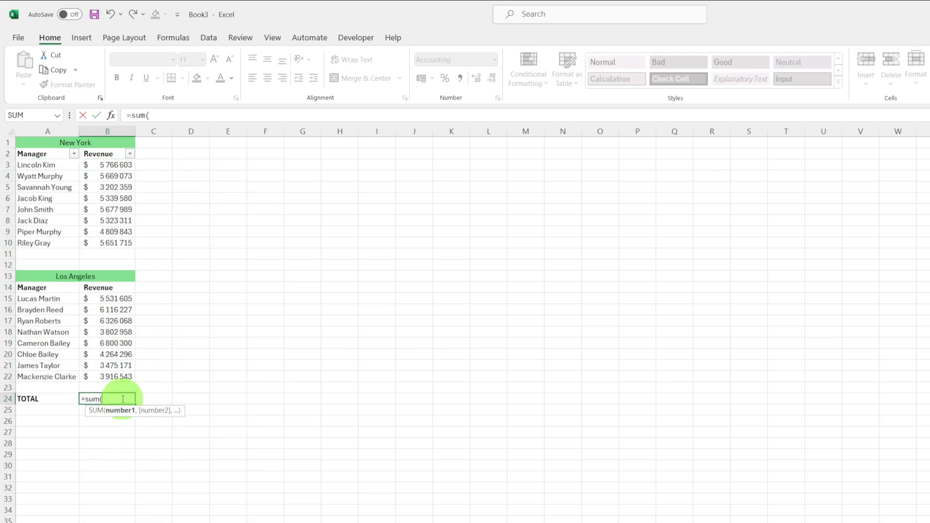
drag(107, 164, 107, 220)
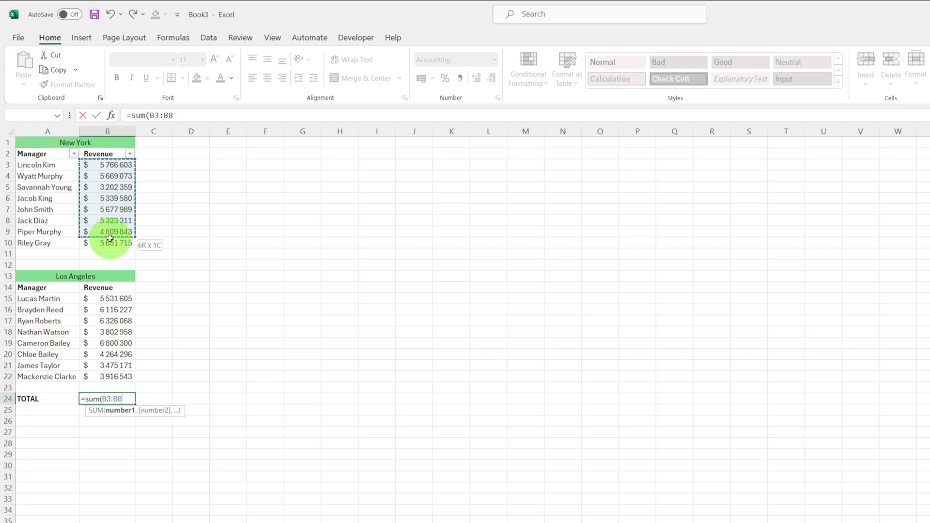
drag(110, 232, 118, 376)
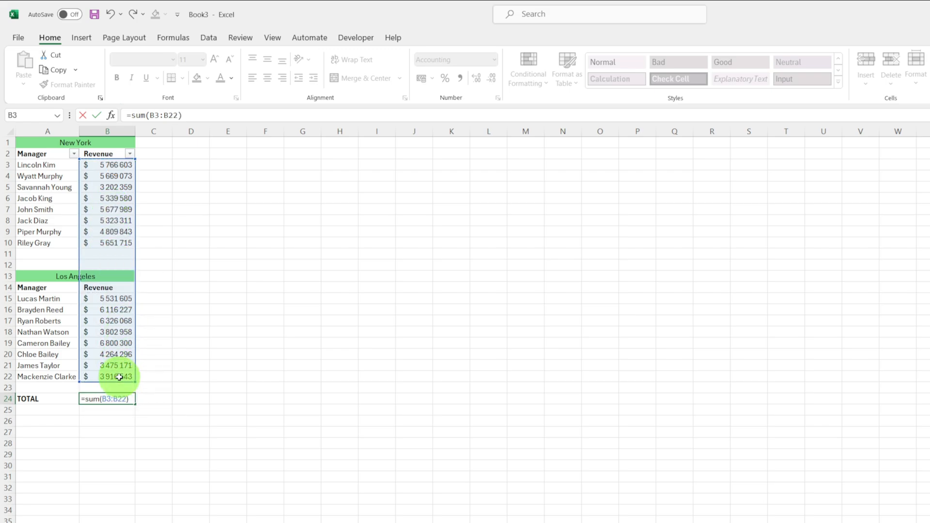
key(Enter)
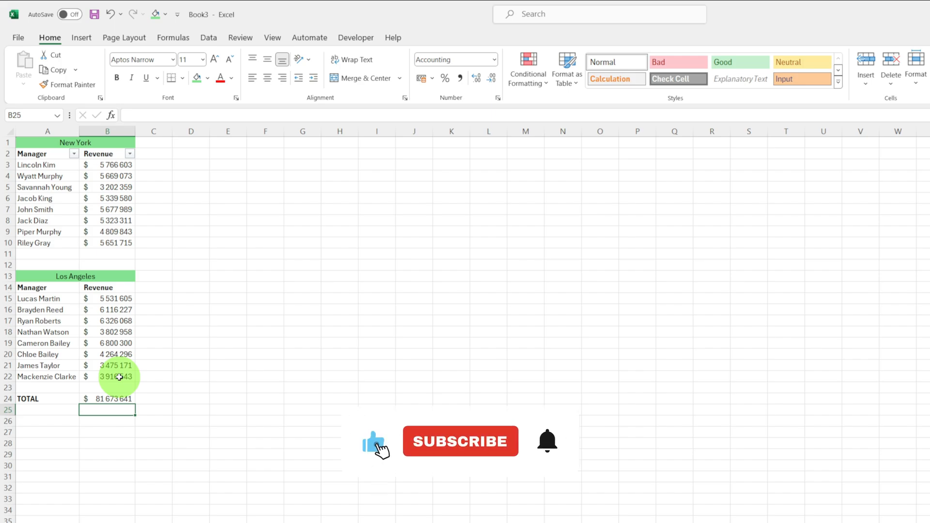
mouse_move(547, 445)
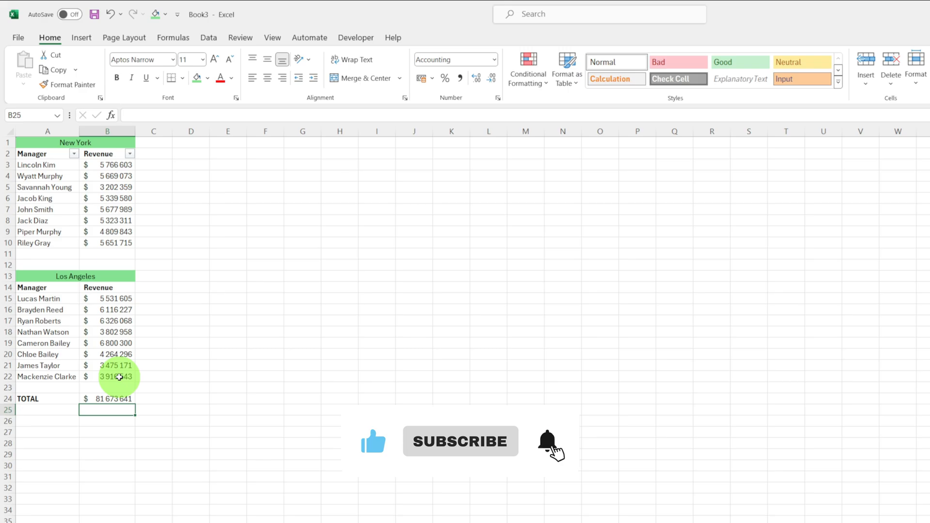